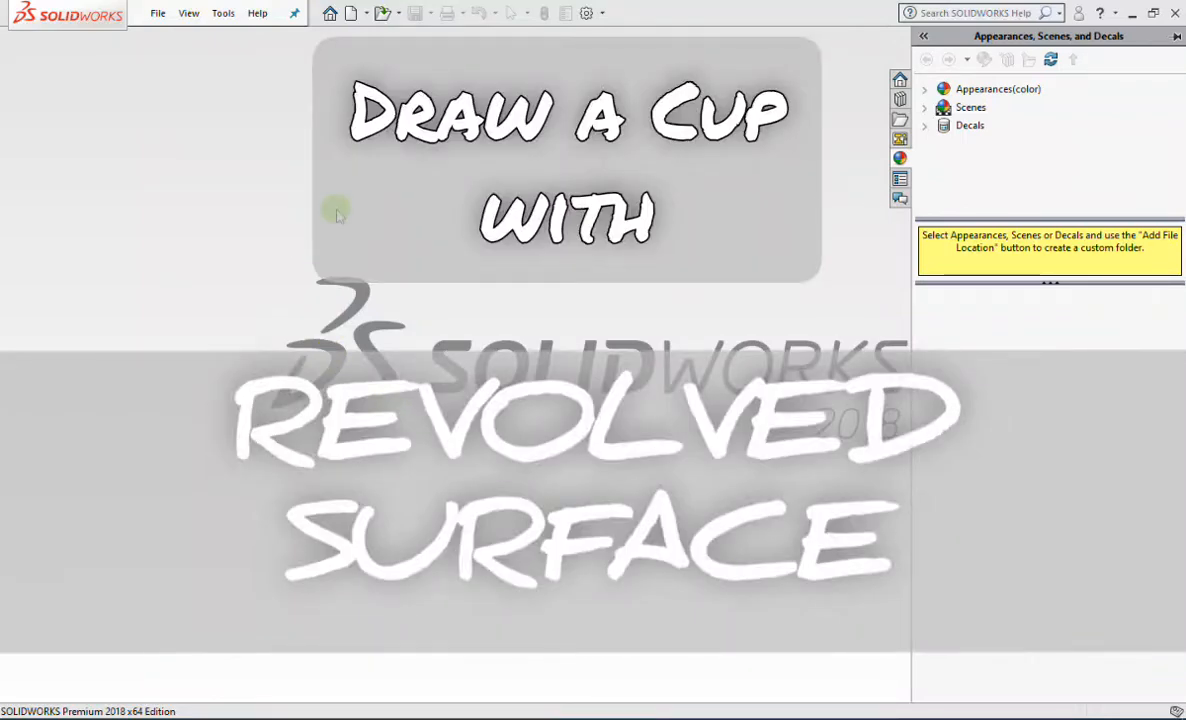
- Create a new blank SOLIDWORKS part document from the Part template
{"action": "left_click", "coordinate": [355, 13]}
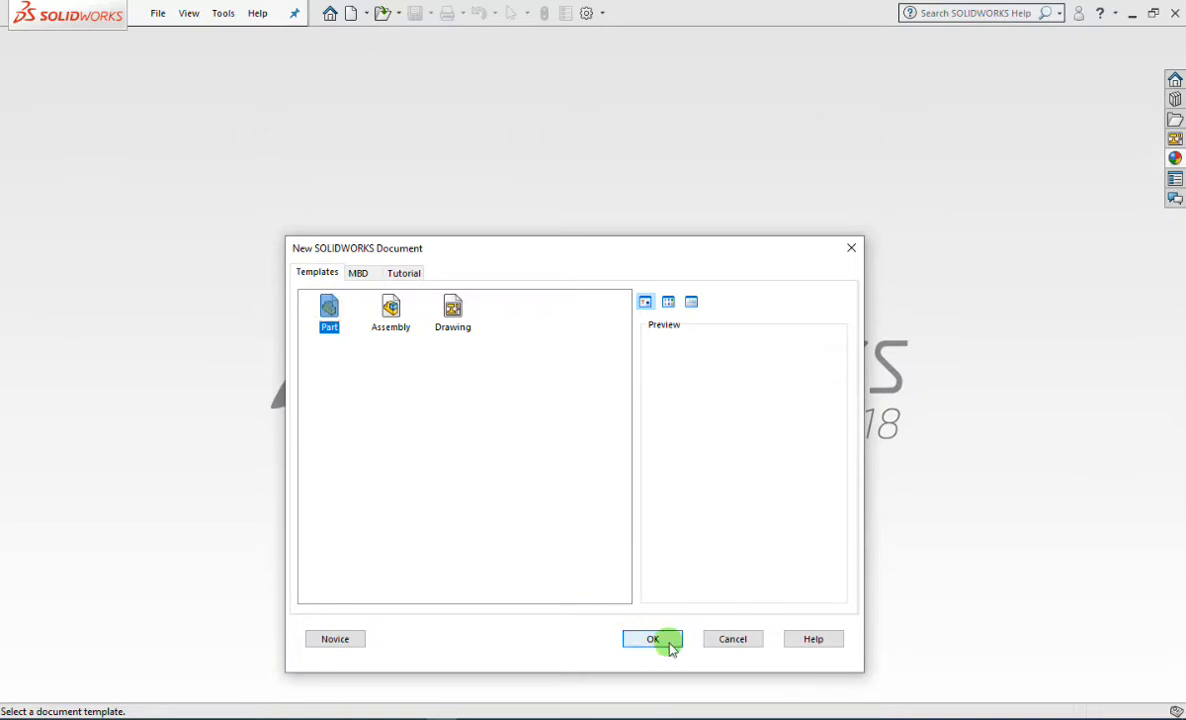
{"action": "left_click", "coordinate": [652, 638]}
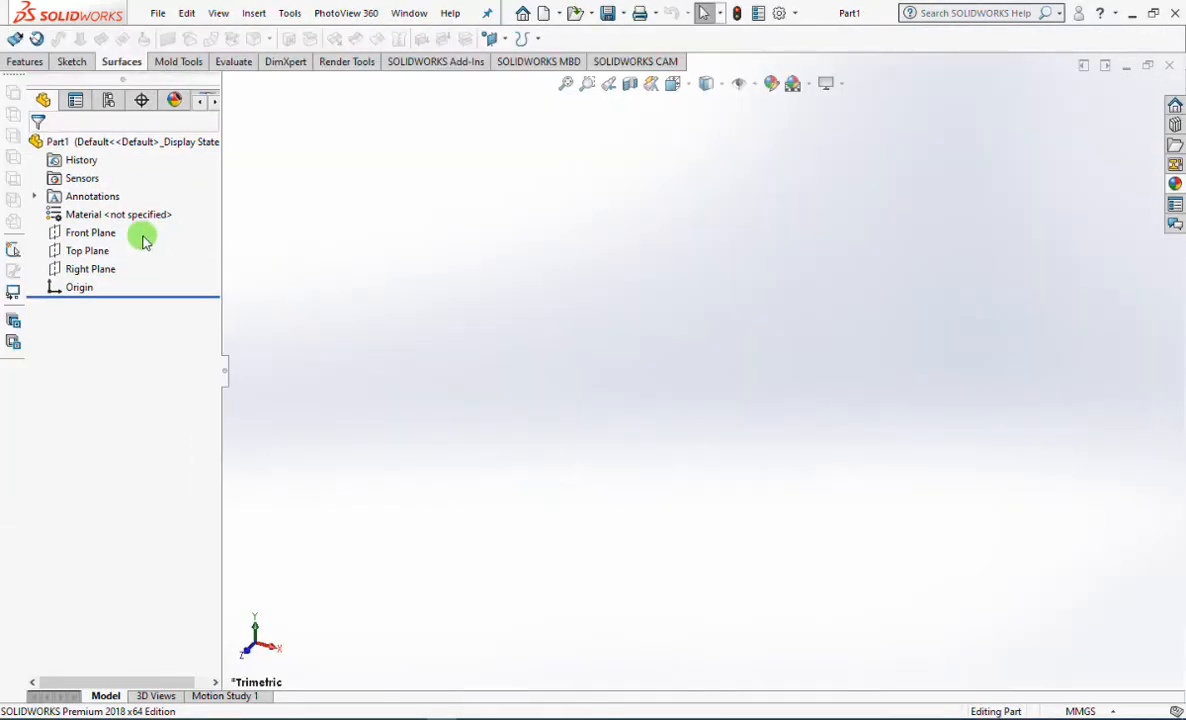
- On Front Plane, sketch a base line and sloped wall, closing the profile at the origin
{"action": "left_click", "coordinate": [90, 232]}
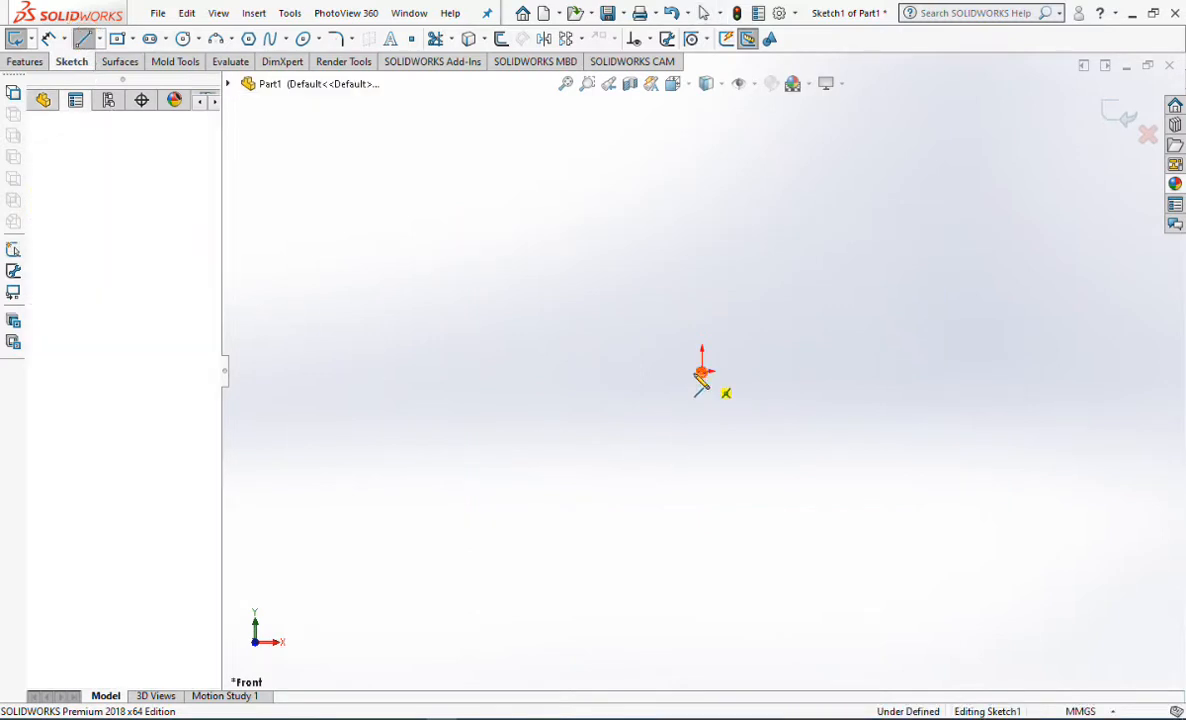
{"action": "left_click_drag", "start_coordinate": [710, 371], "coordinate": [553, 373]}
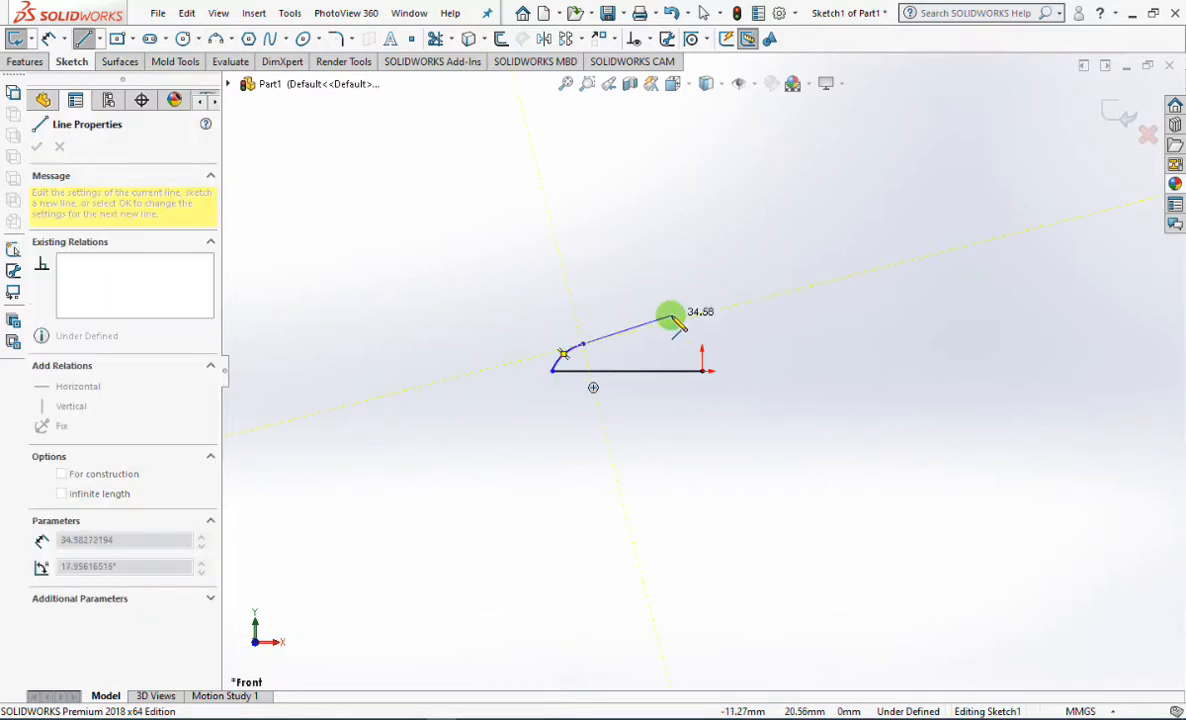
{"action": "left_click_drag", "start_coordinate": [670, 315], "coordinate": [685, 310]}
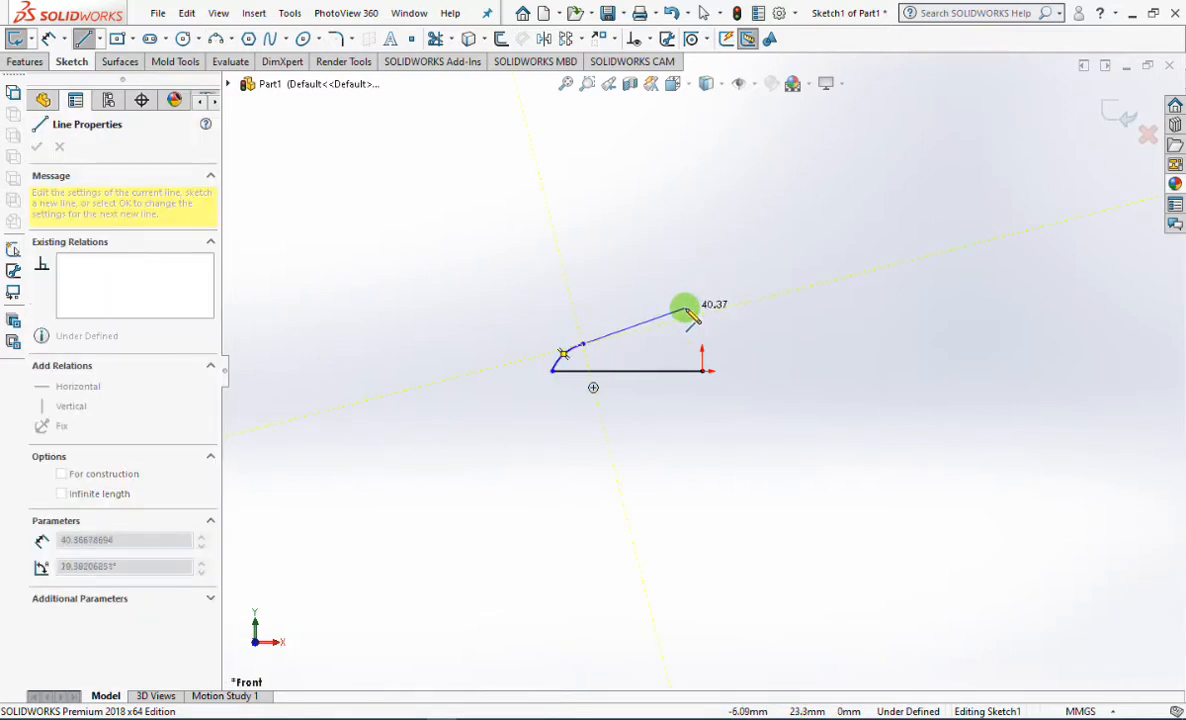
{"action": "left_click_drag", "start_coordinate": [685, 315], "coordinate": [680, 295]}
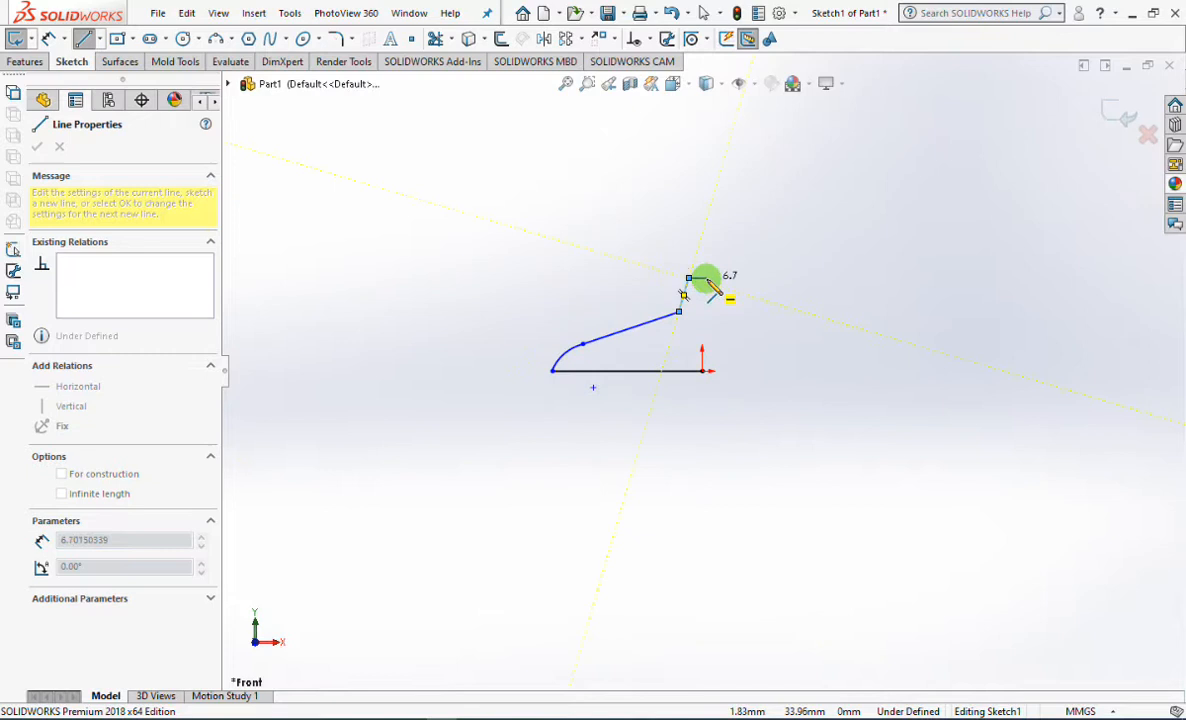
{"action": "left_click", "coordinate": [699, 371]}
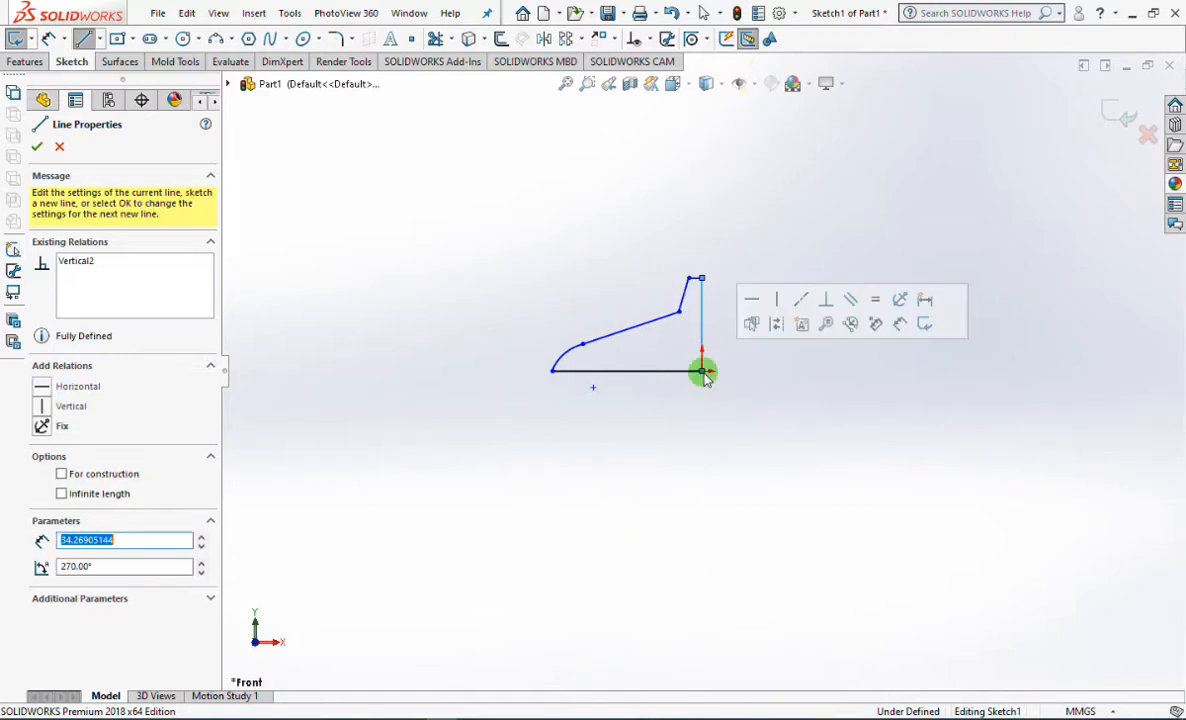
{"action": "right_click", "coordinate": [700, 372]}
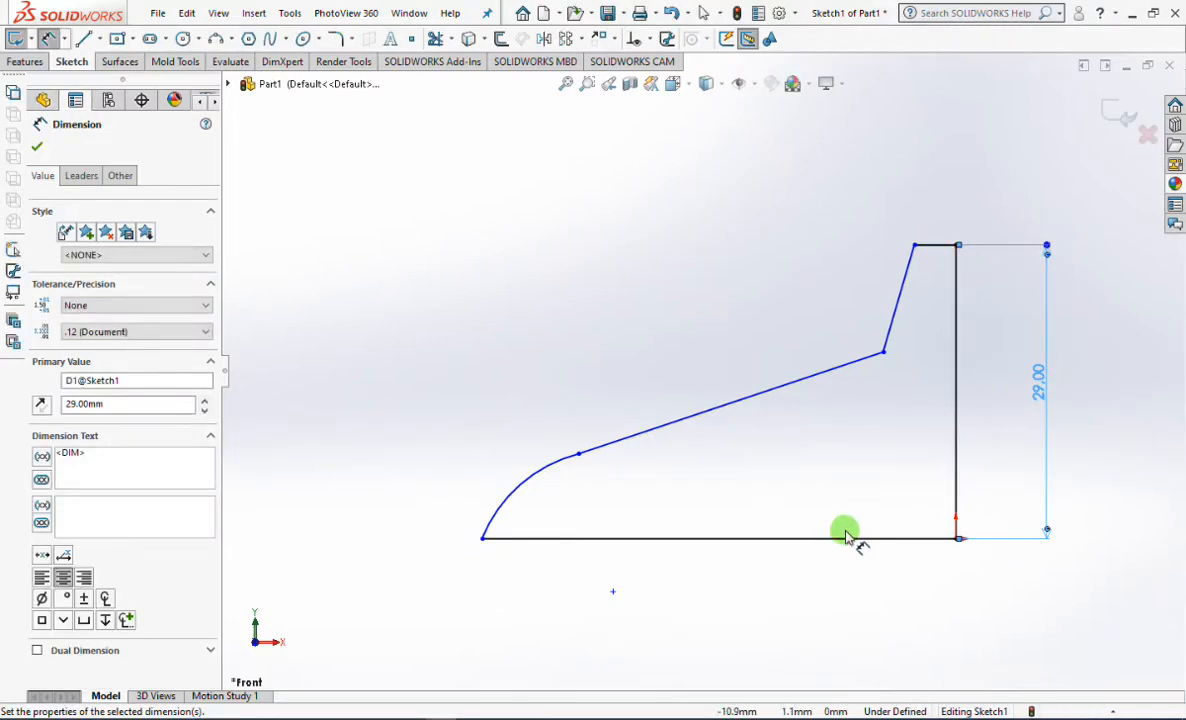
- Dimension the profile with 48 base width, 5 rim width and the wall height
{"action": "left_click", "coordinate": [845, 537]}
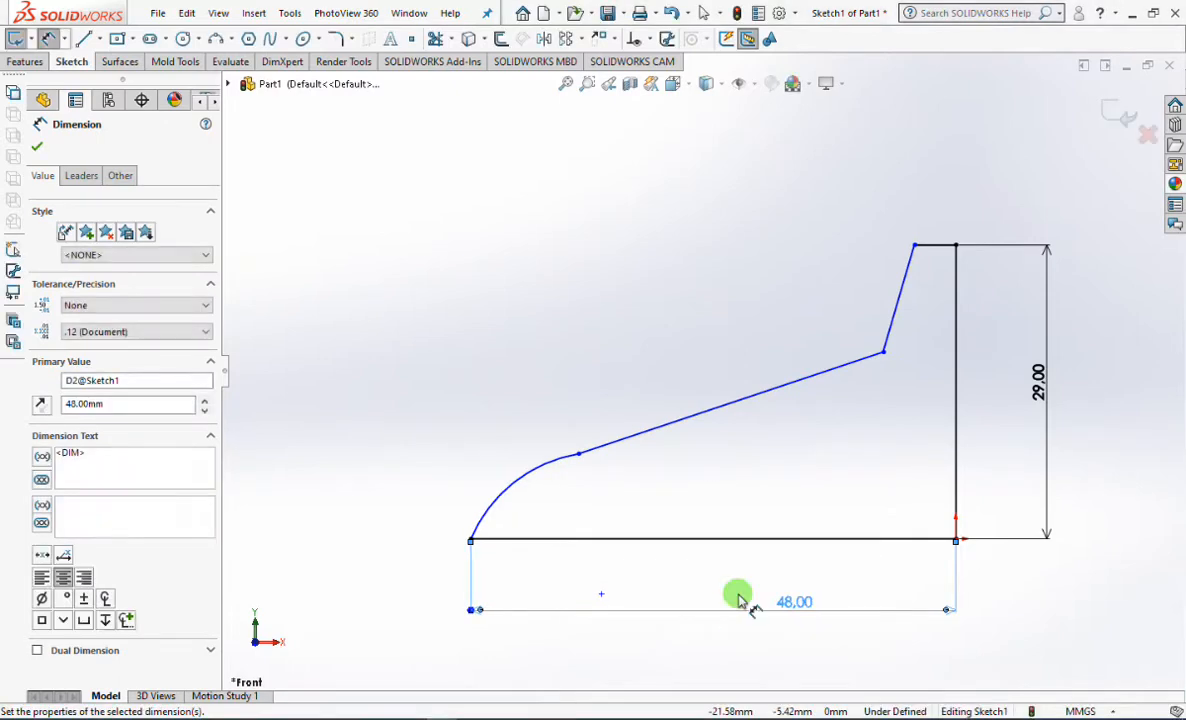
{"action": "left_click", "coordinate": [941, 247]}
{"action": "type", "text": "5"}
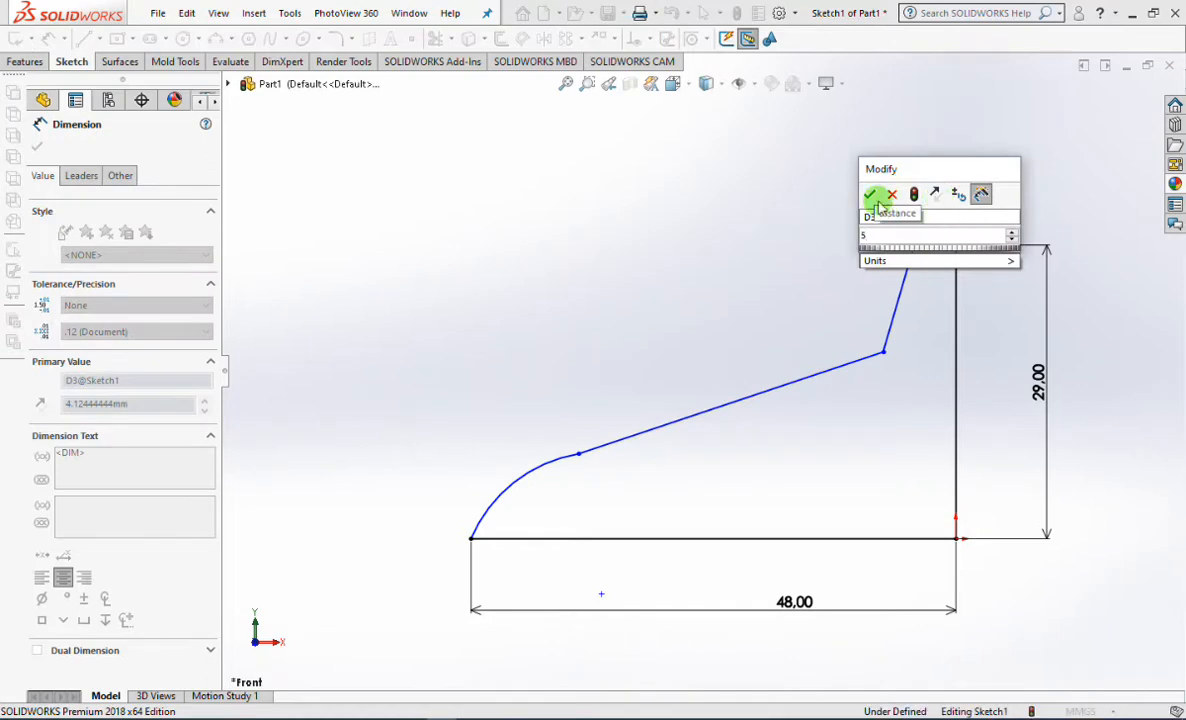
{"action": "left_click", "coordinate": [871, 194]}
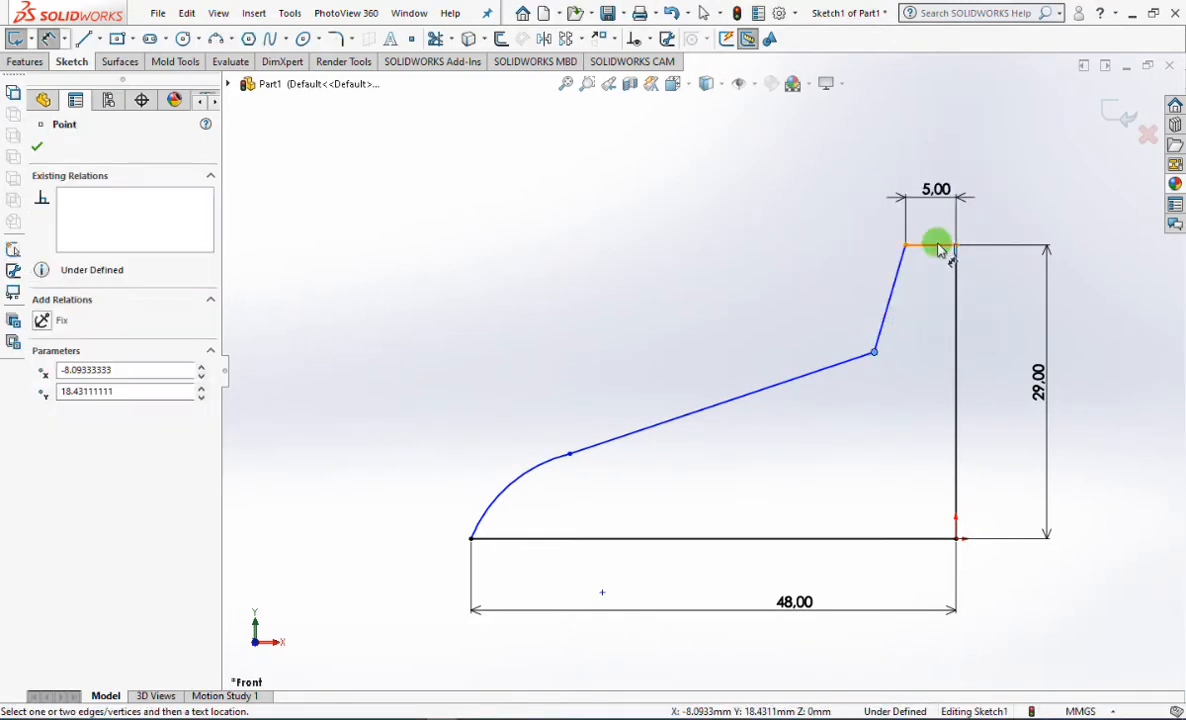
{"action": "left_click", "coordinate": [925, 243]}
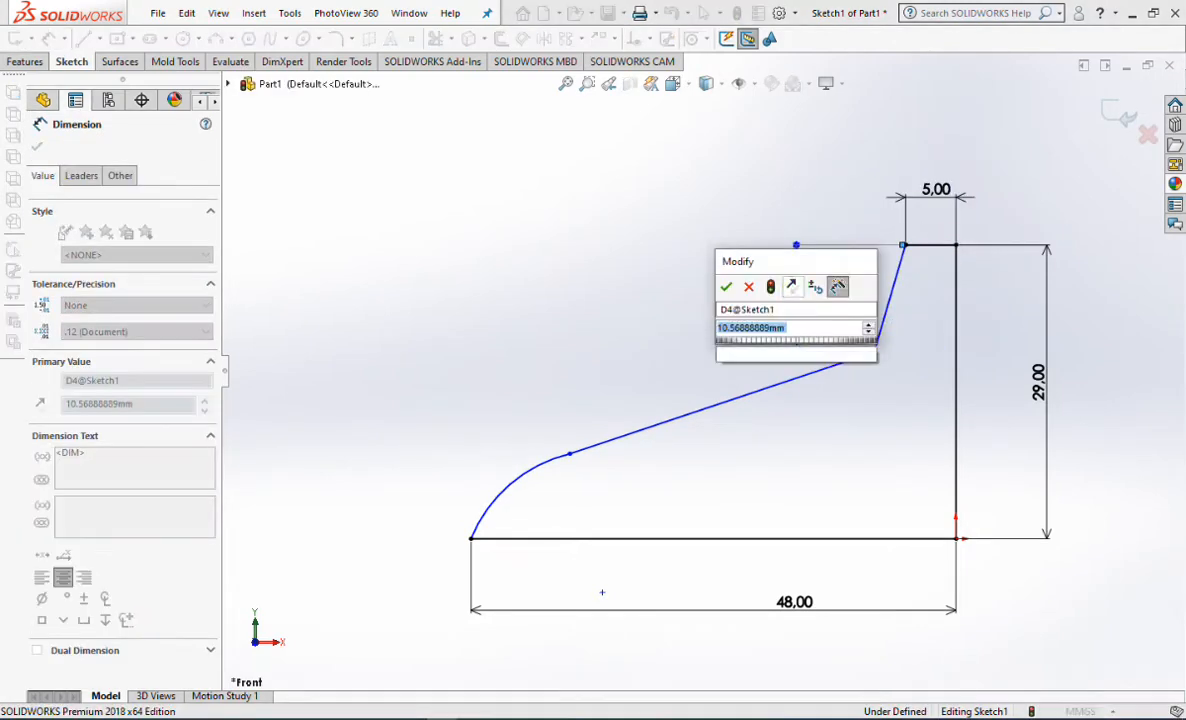
{"action": "left_click", "coordinate": [727, 287]}
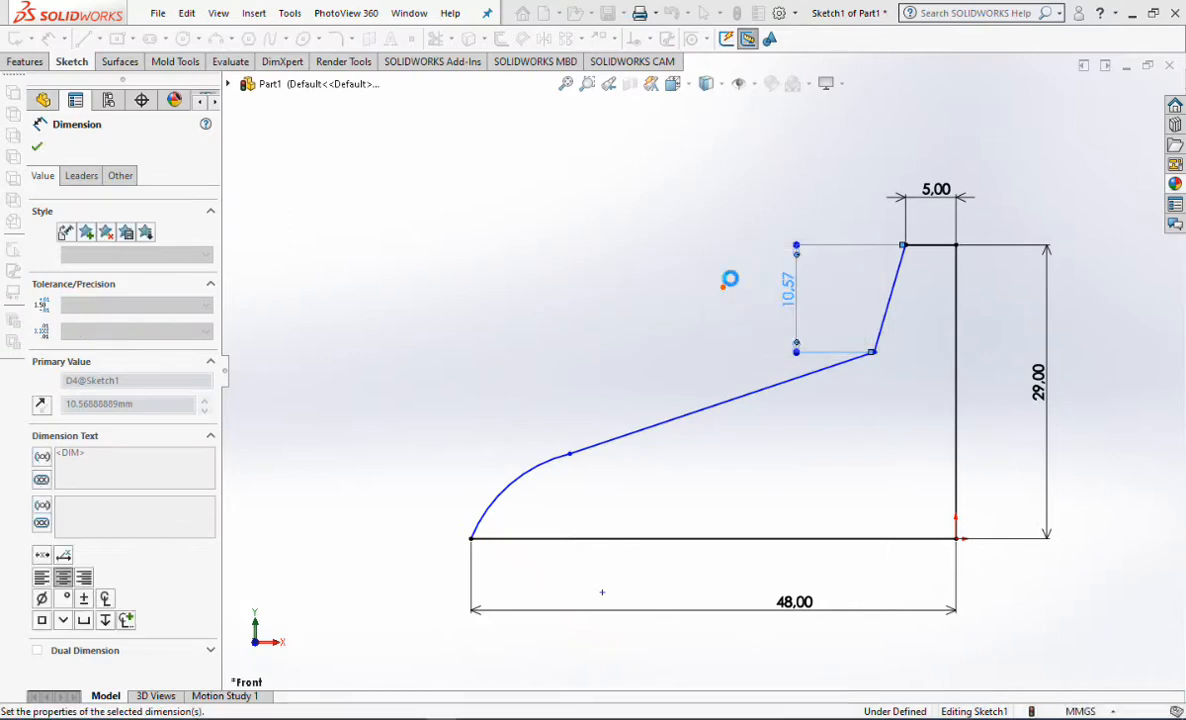
{"action": "left_click", "coordinate": [952, 300]}
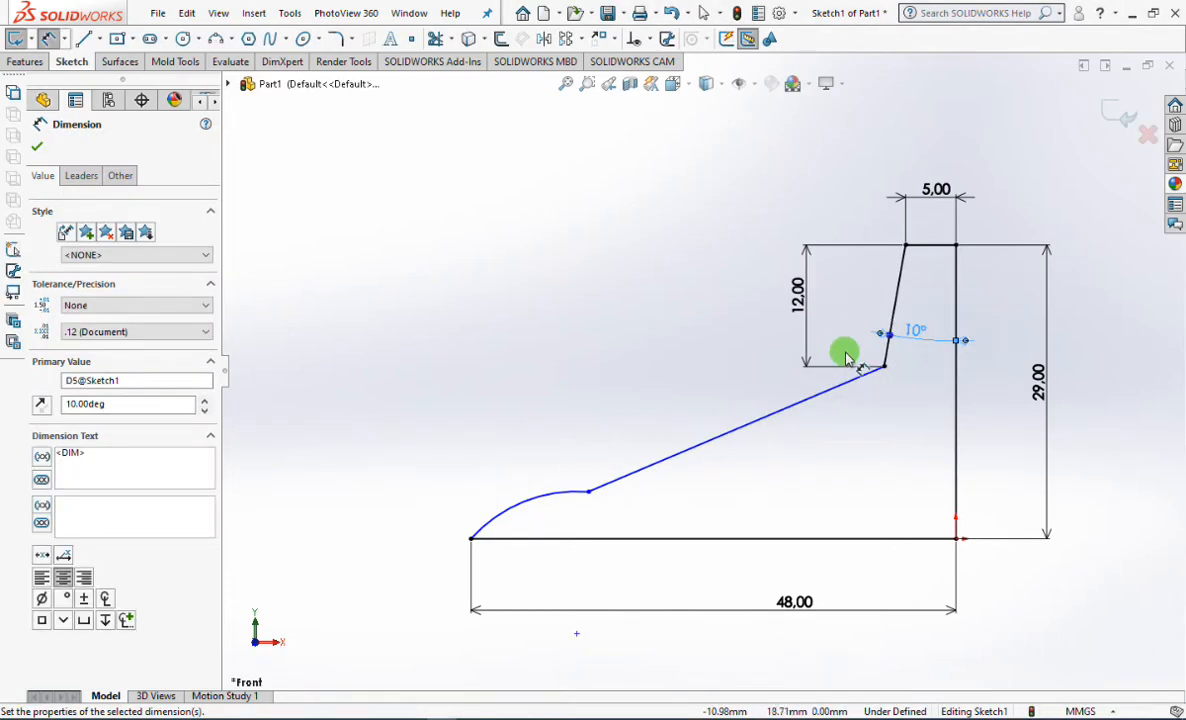
- Add the 10° wall angle, 6 offset and 70° angle dimensions
{"action": "left_click", "coordinate": [587, 494]}
{"action": "type", "text": "6"}
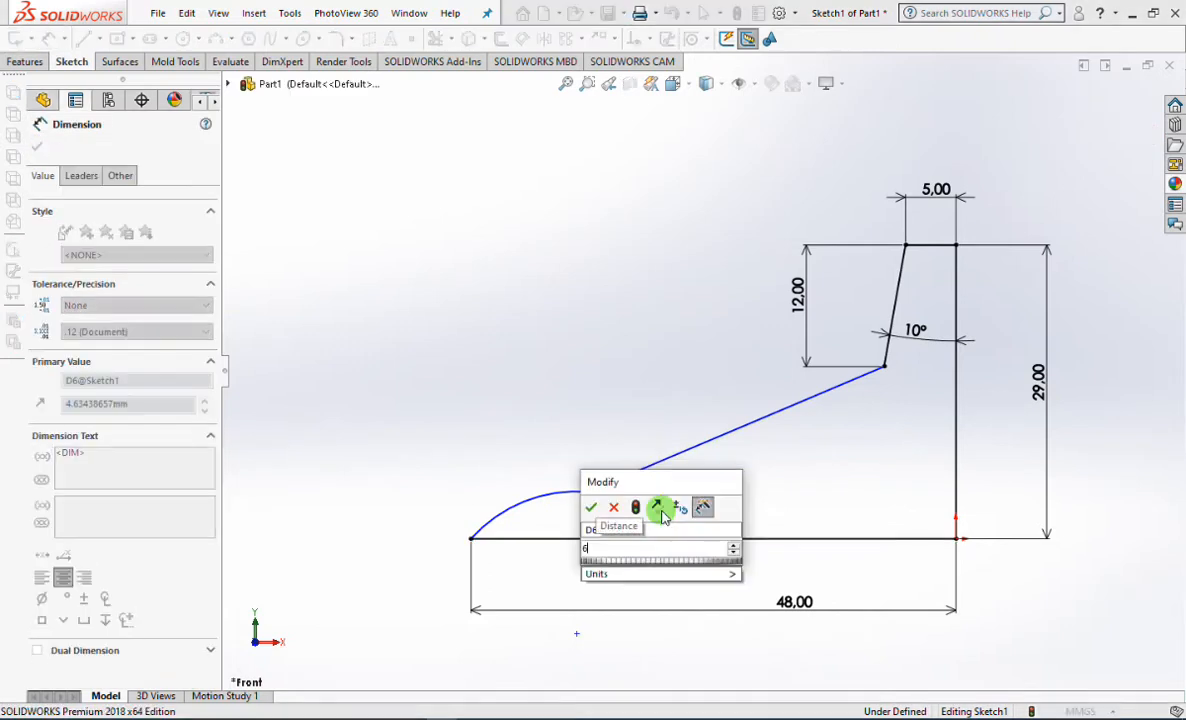
{"action": "left_click", "coordinate": [591, 508]}
{"action": "type", "text": "70"}
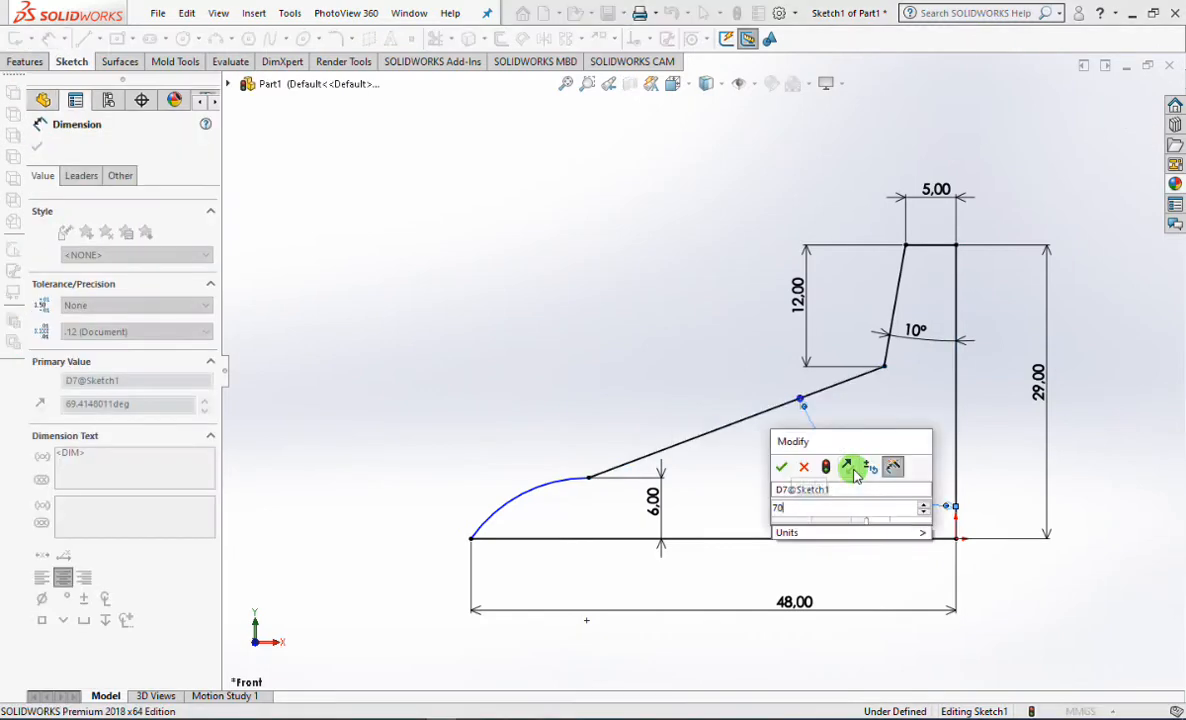
{"action": "left_click", "coordinate": [786, 467]}
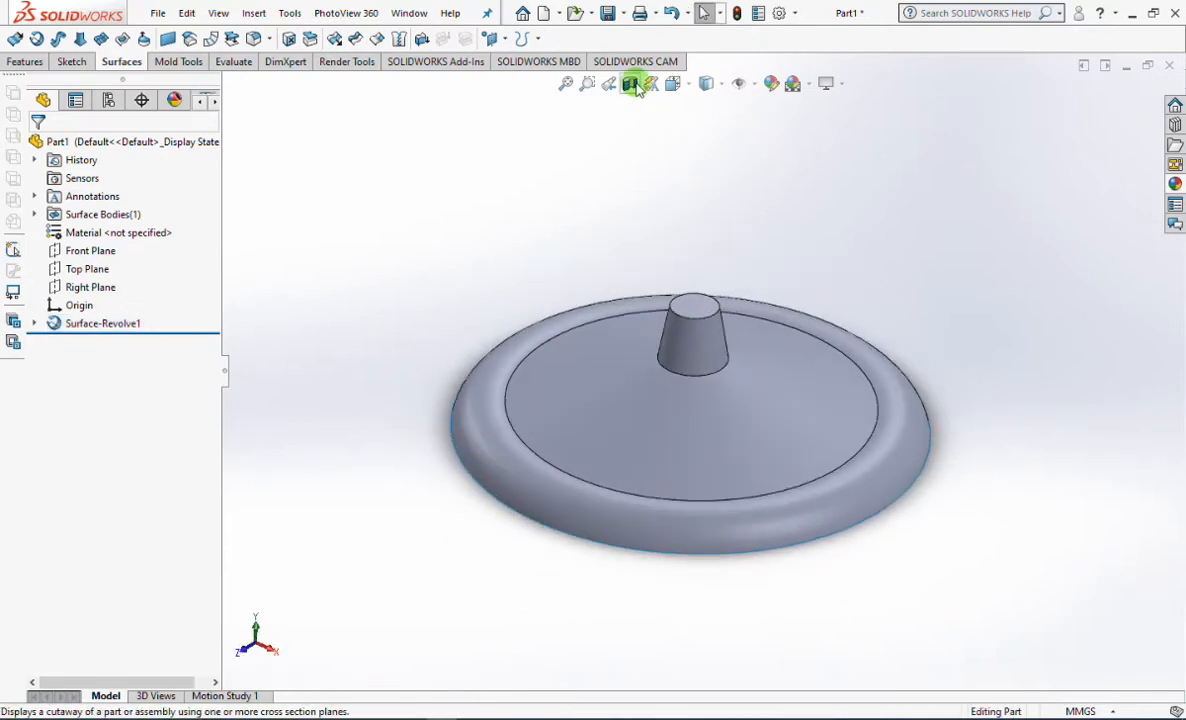
{"action": "left_click", "coordinate": [631, 84]}
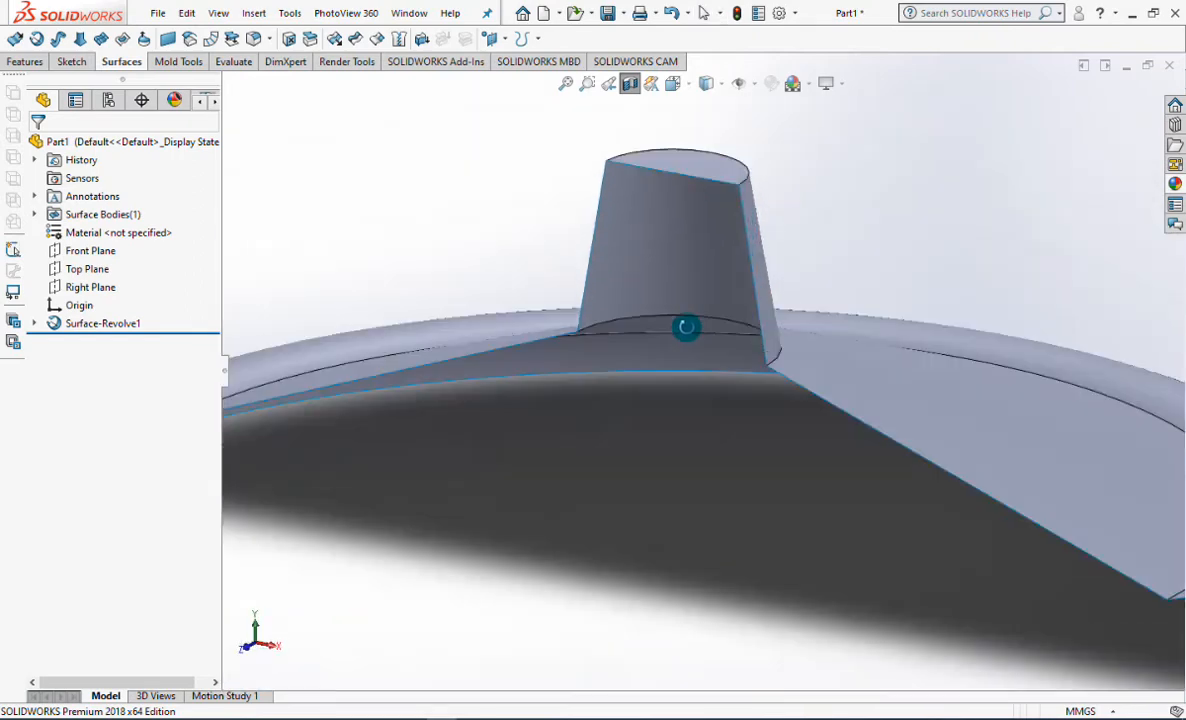
{"action": "left_click", "coordinate": [610, 84]}
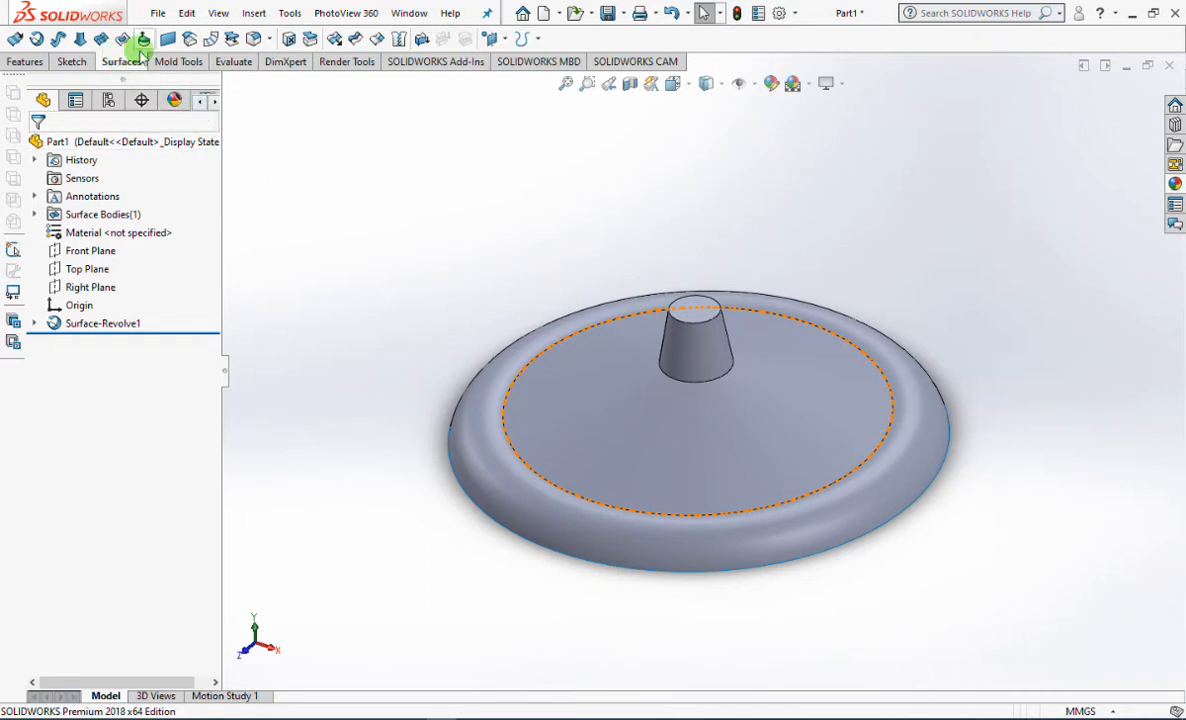
{"action": "mouse_move", "coordinate": [416, 38]}
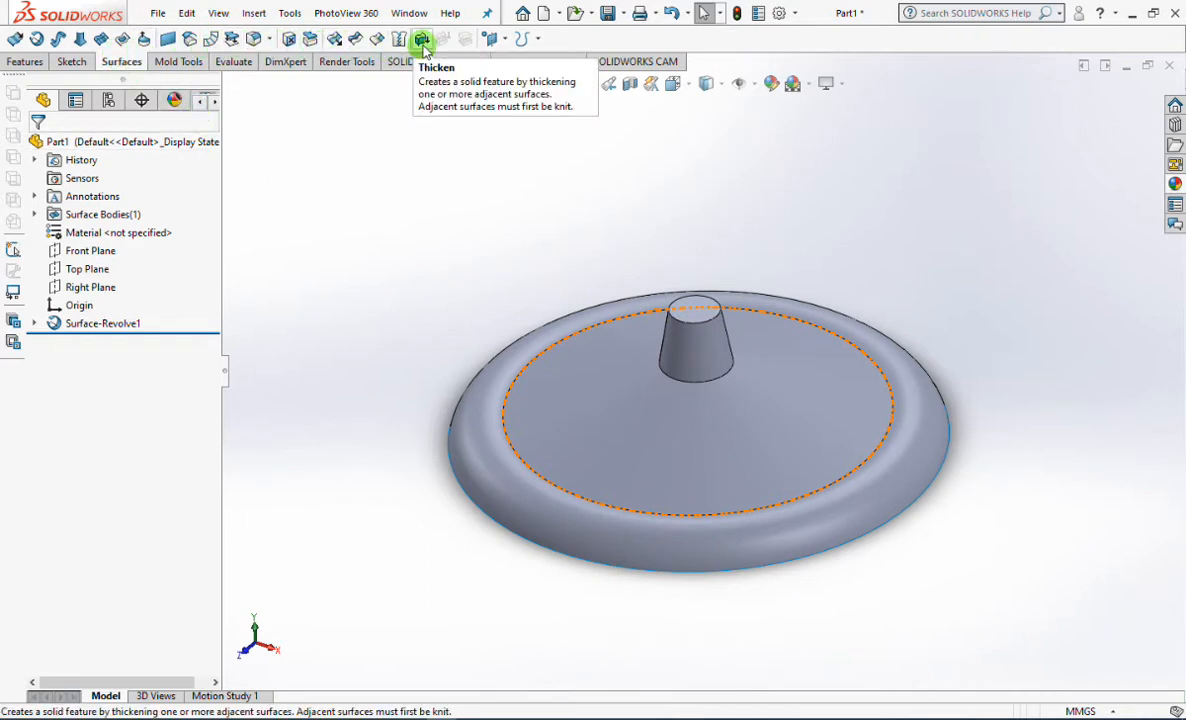
- Thicken Surface-Revolve1 by 1.20 mm toward the chosen side
{"action": "left_click", "coordinate": [417, 38]}
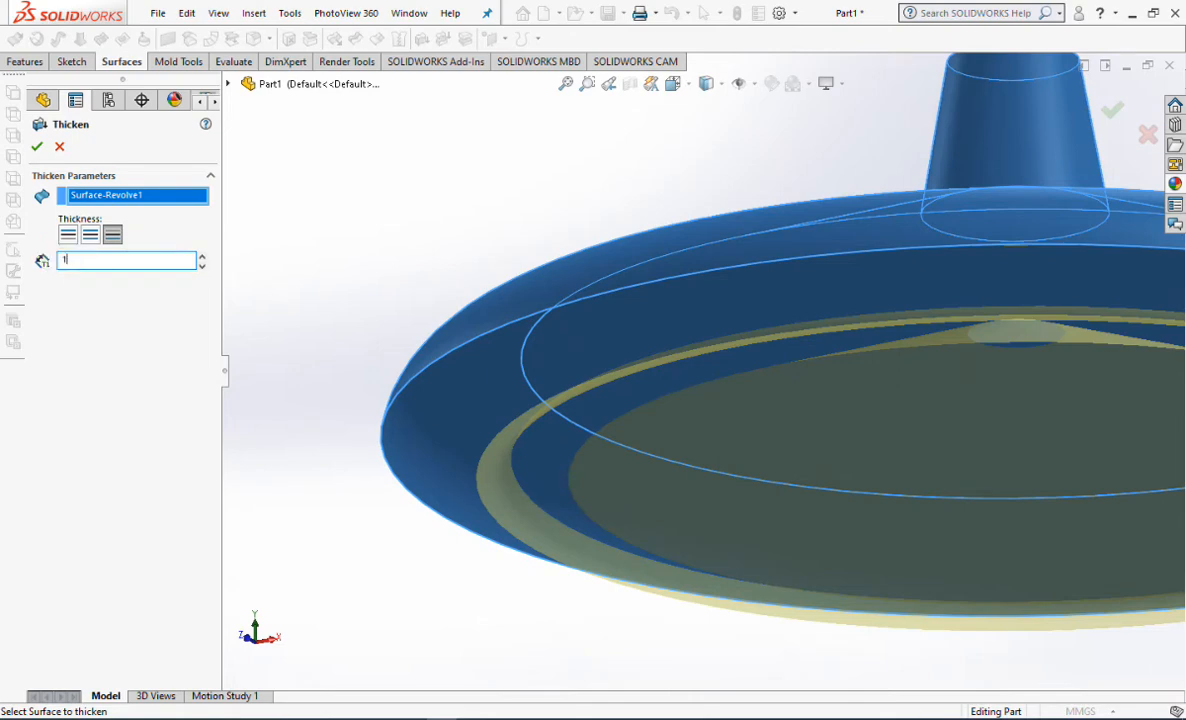
{"action": "type", "text": "1.20mm"}
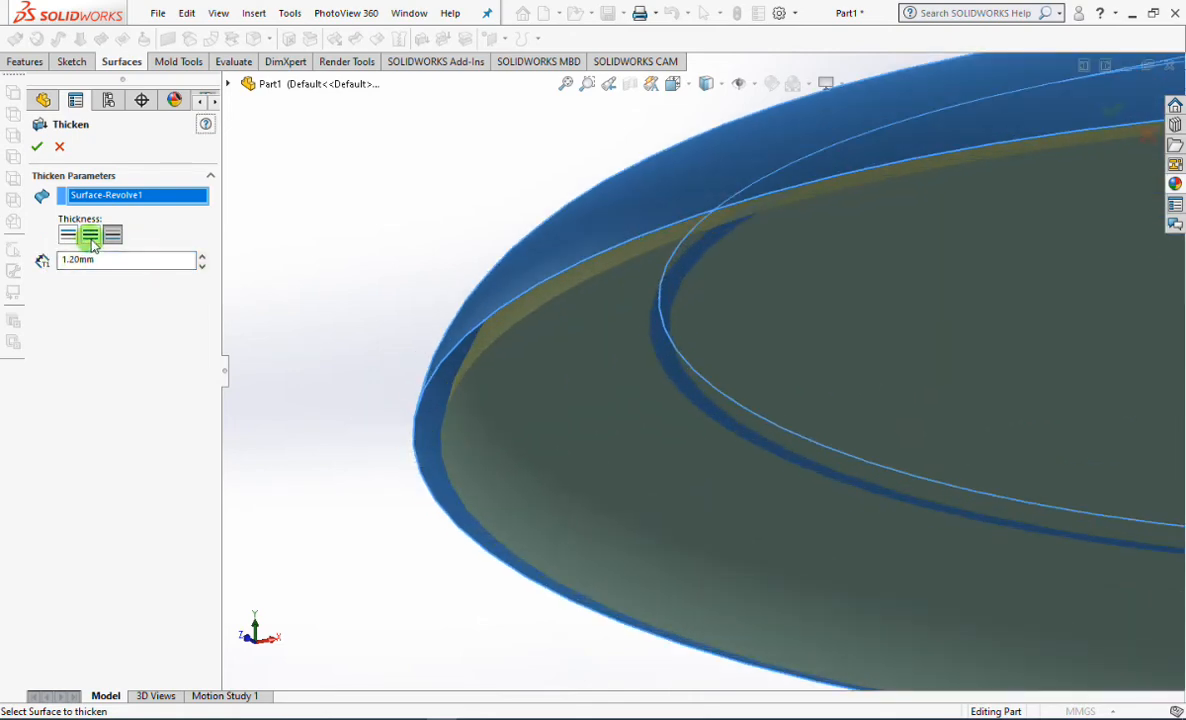
{"action": "left_click", "coordinate": [65, 234]}
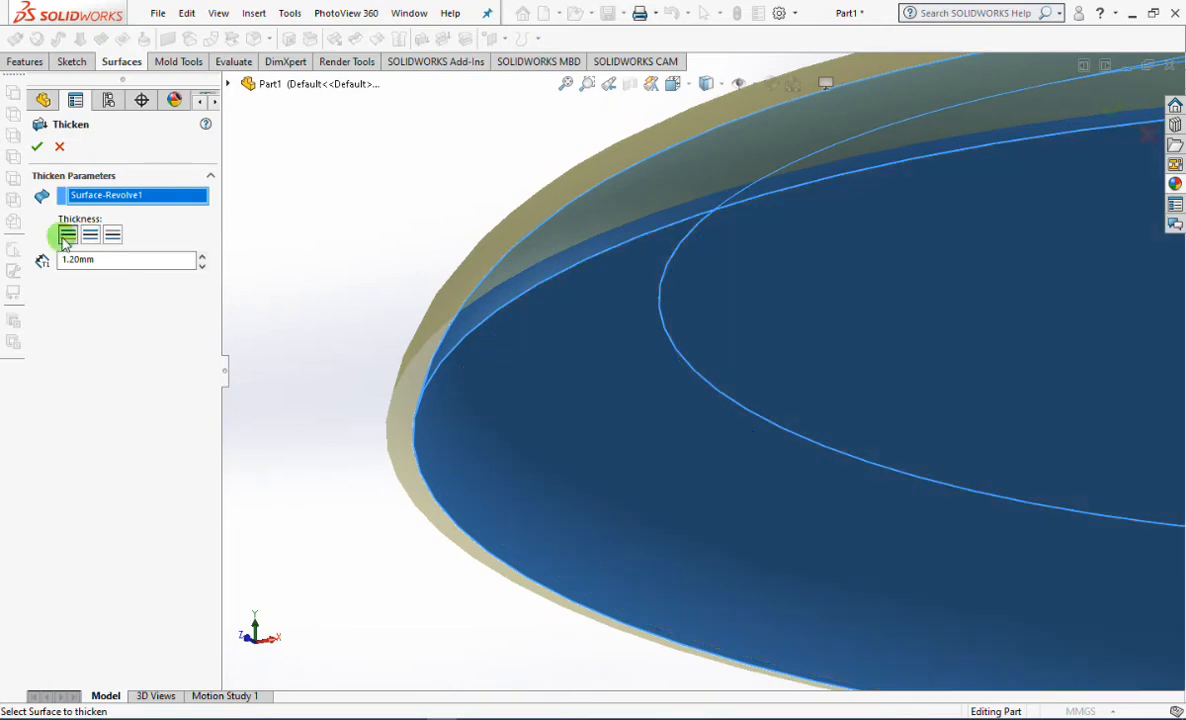
{"action": "left_click", "coordinate": [112, 234]}
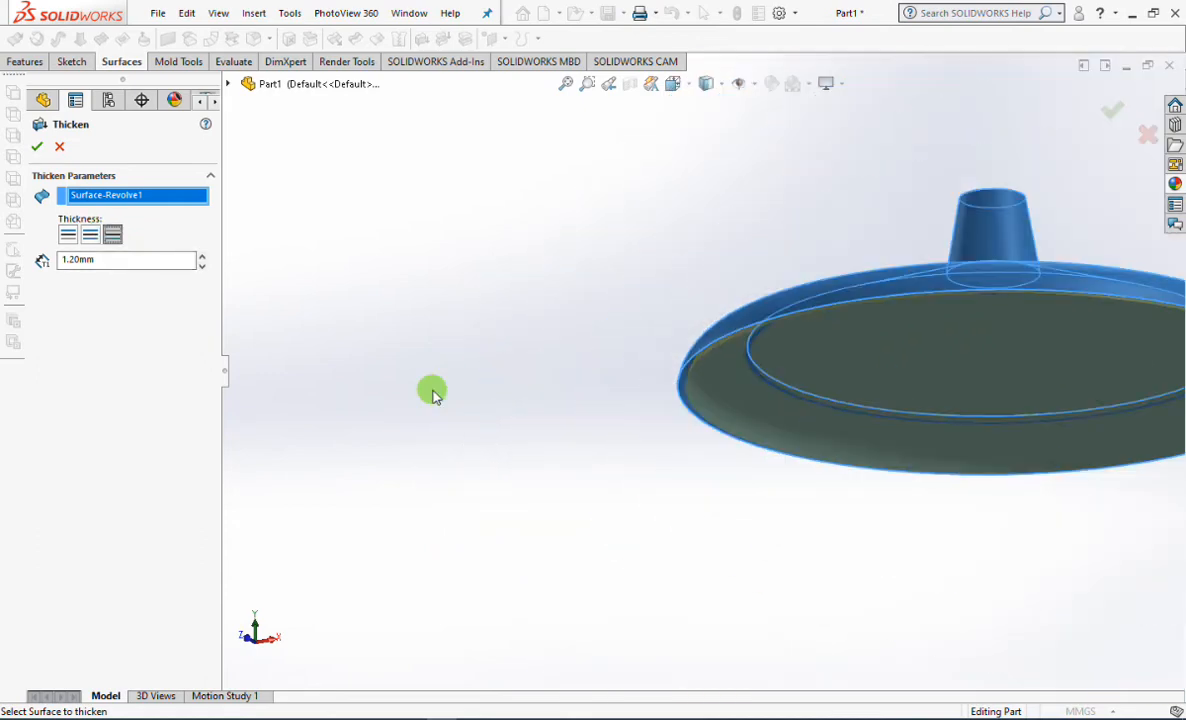
{"action": "left_click", "coordinate": [38, 147]}
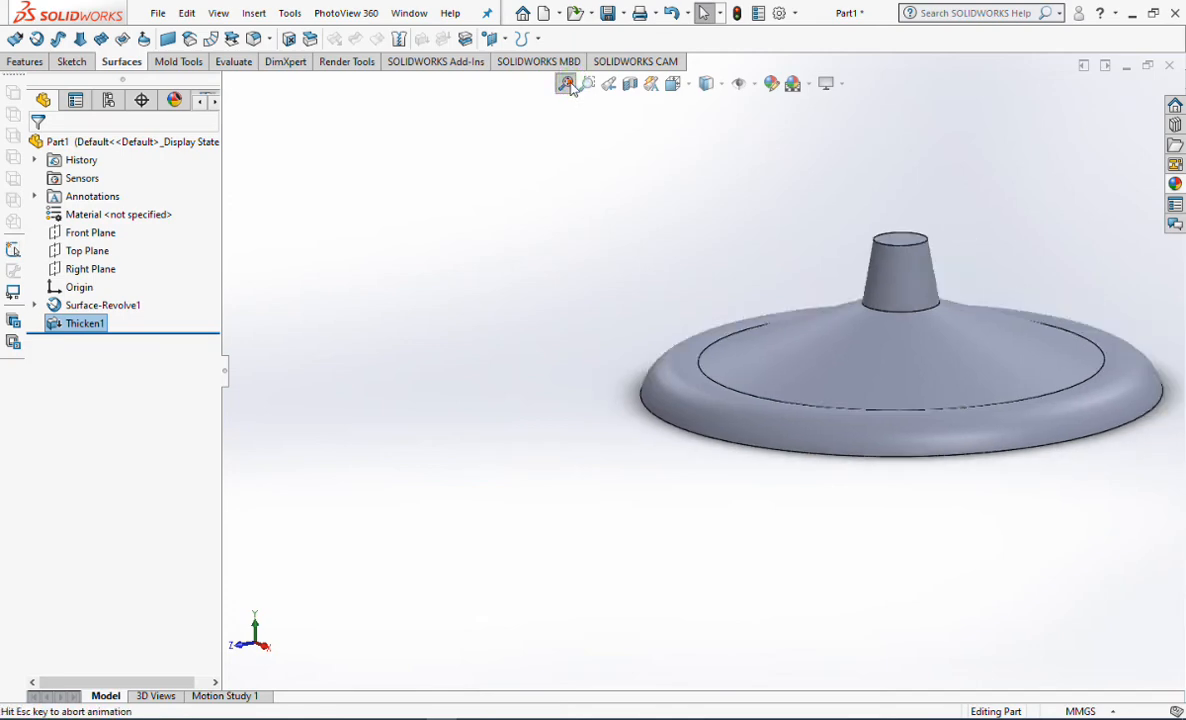
{"action": "left_click", "coordinate": [562, 83]}
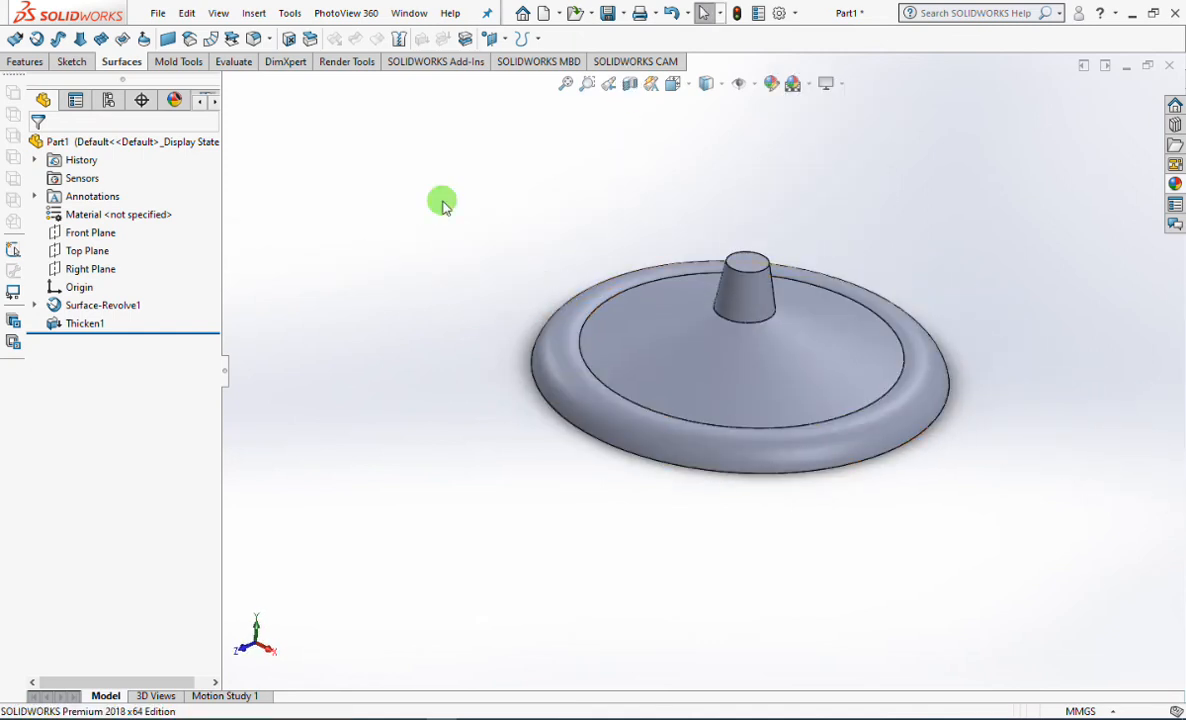
{"action": "left_click", "coordinate": [252, 40]}
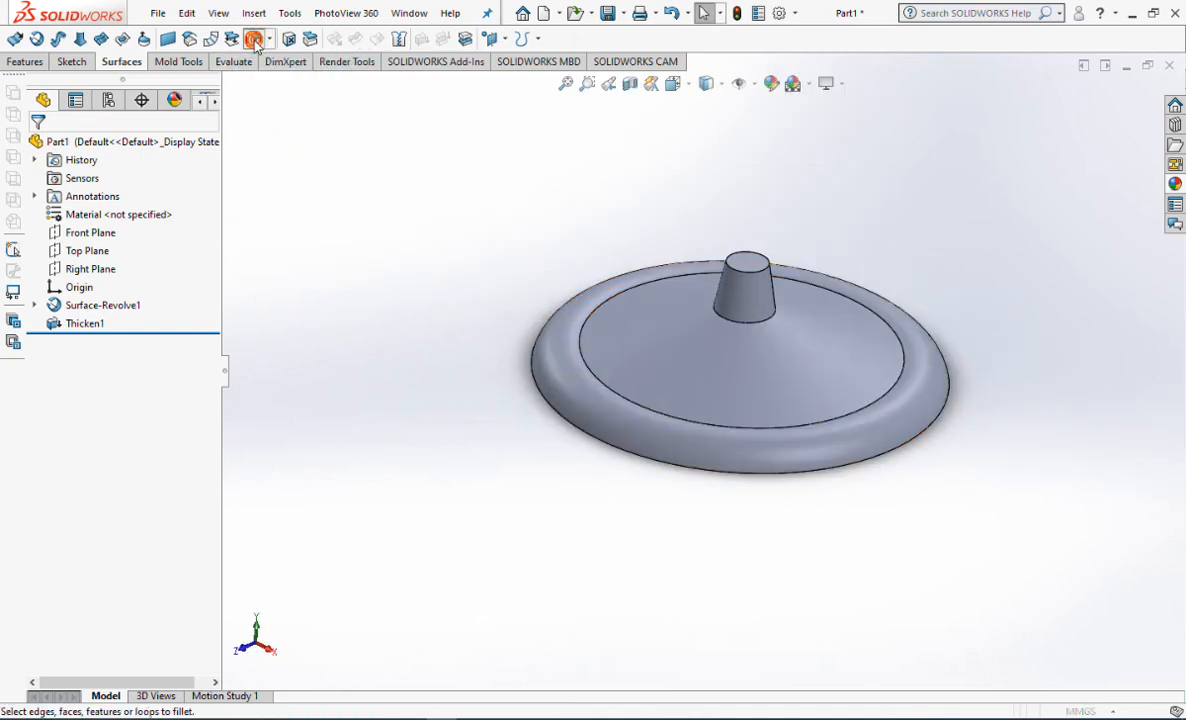
- Fillet the two rim edges at 1 mm radius and orbit to inspect them
{"action": "left_click", "coordinate": [254, 38]}
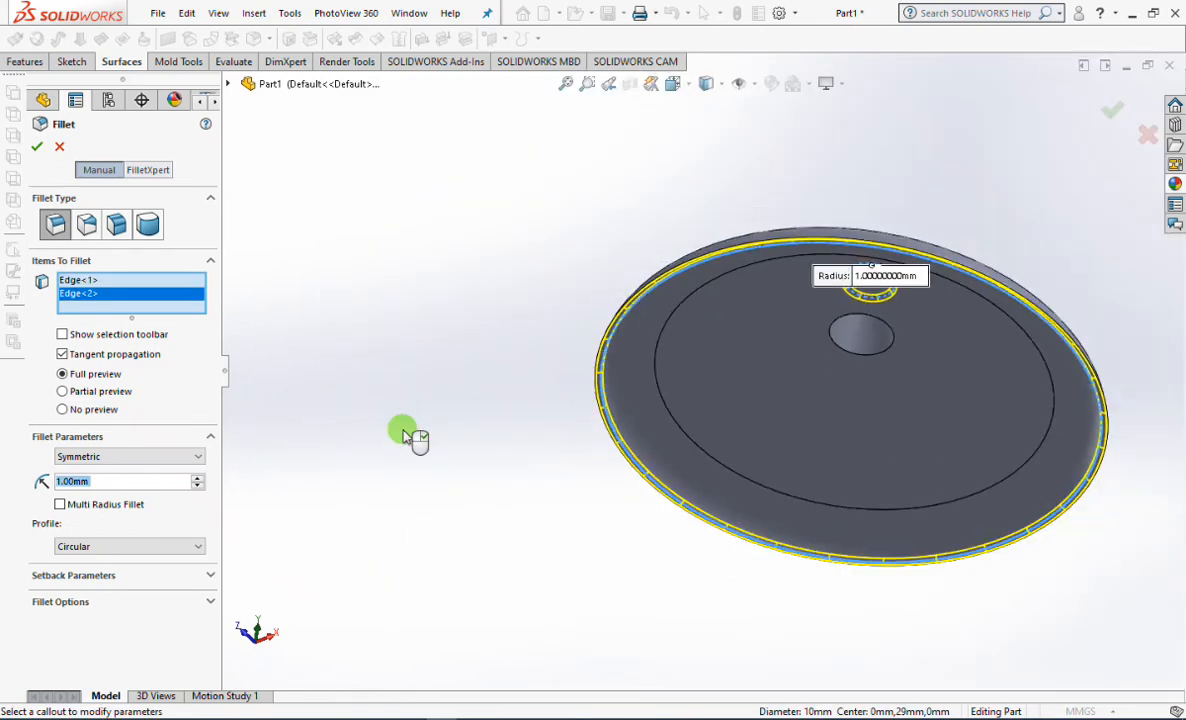
{"action": "left_click", "coordinate": [38, 151]}
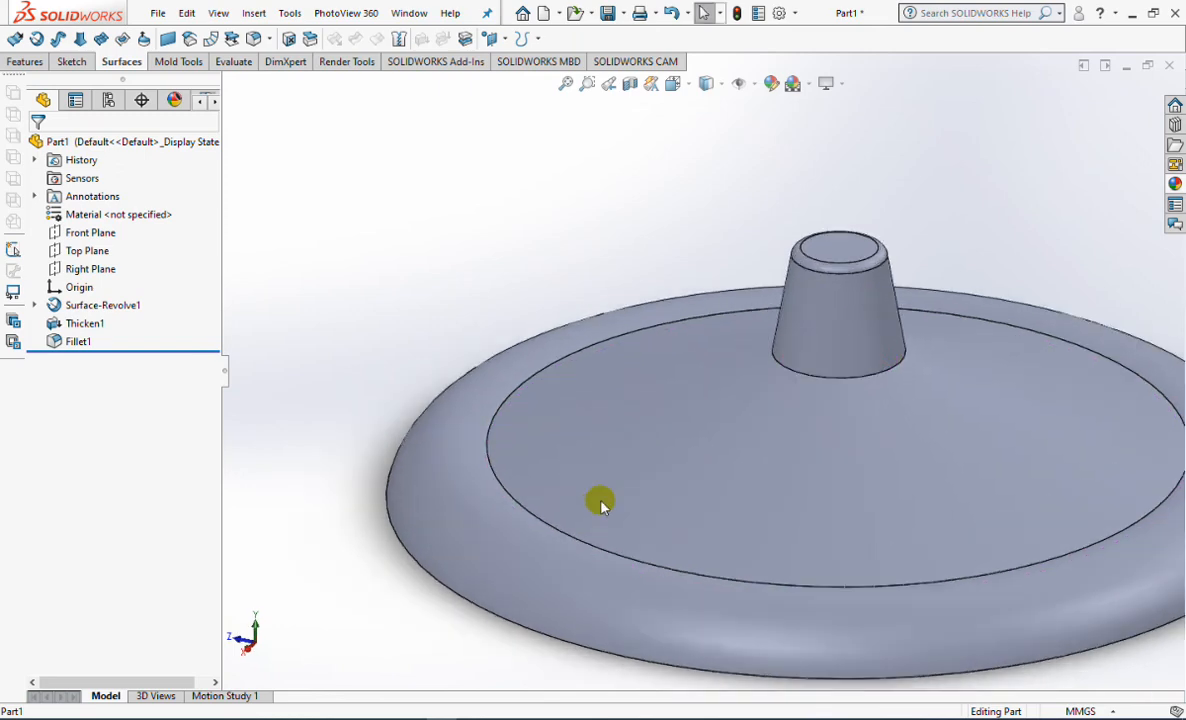
{"action": "left_click_drag", "start_coordinate": [600, 505], "coordinate": [975, 365]}
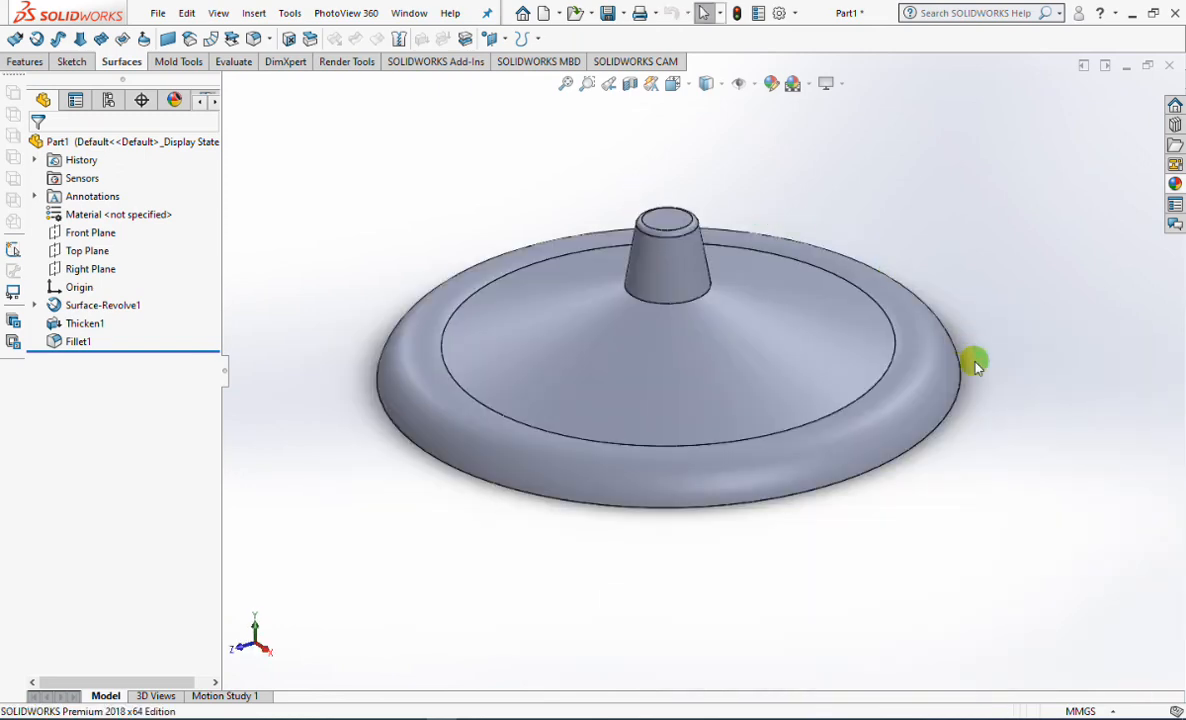